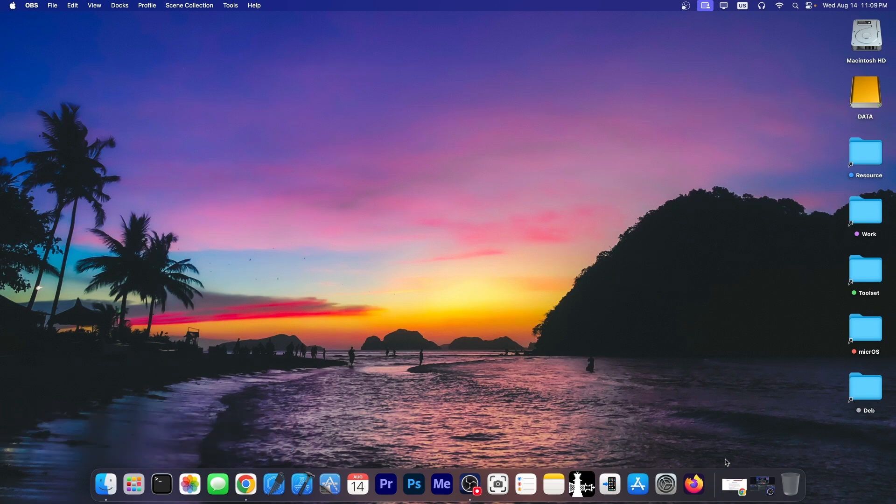
# Launch Chrome and step through the iExmo X profile to iExmo's iOS 18 jailbreak page.
pyautogui.click(246, 484)
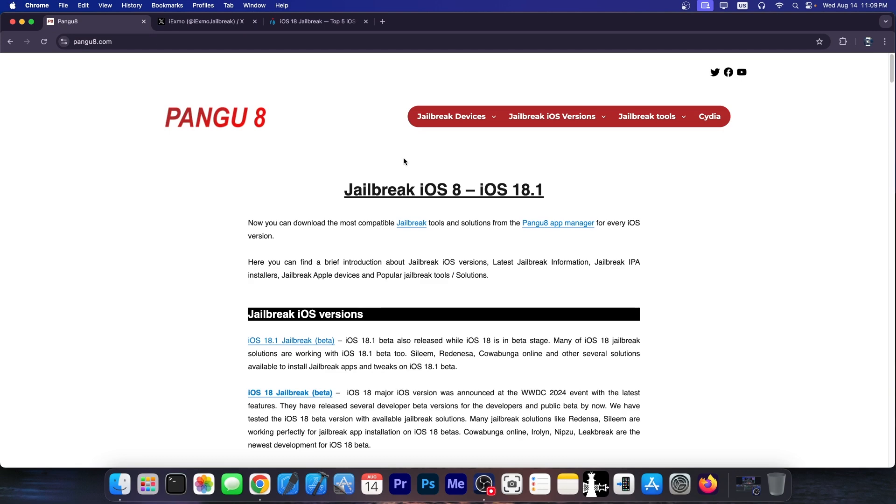
pyautogui.click(206, 21)
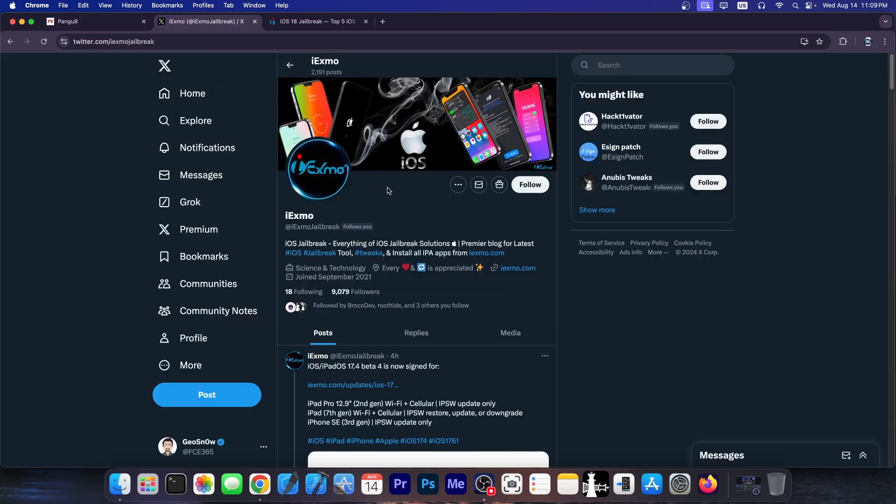
pyautogui.click(317, 21)
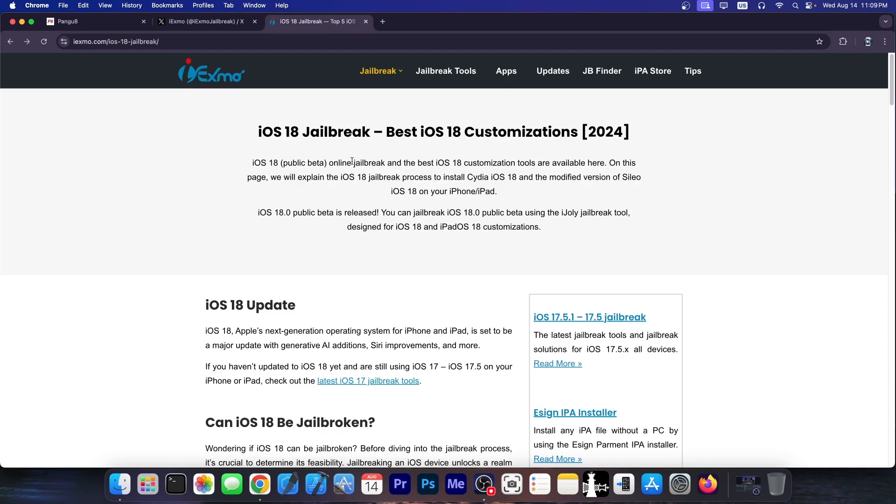
# Read down the jailbreak article's top recommended tools and return to its top.
pyautogui.scroll(-3)
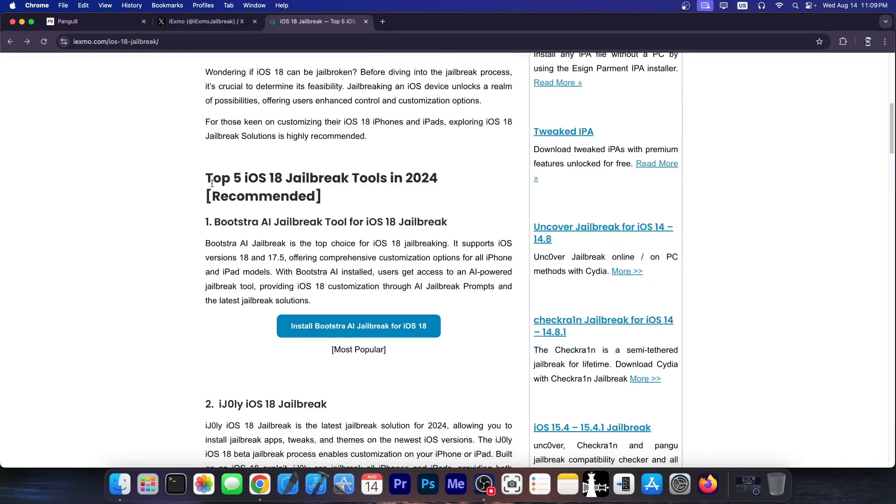
pyautogui.scroll(-3)
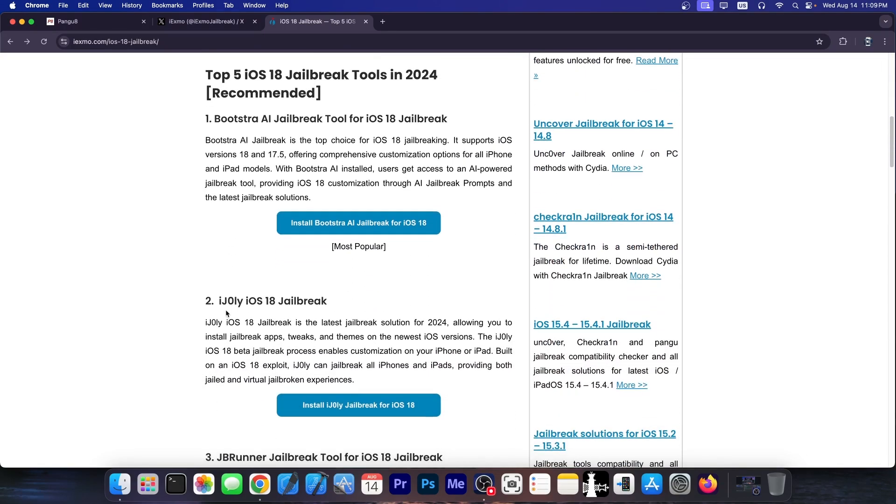
pyautogui.scroll(-3)
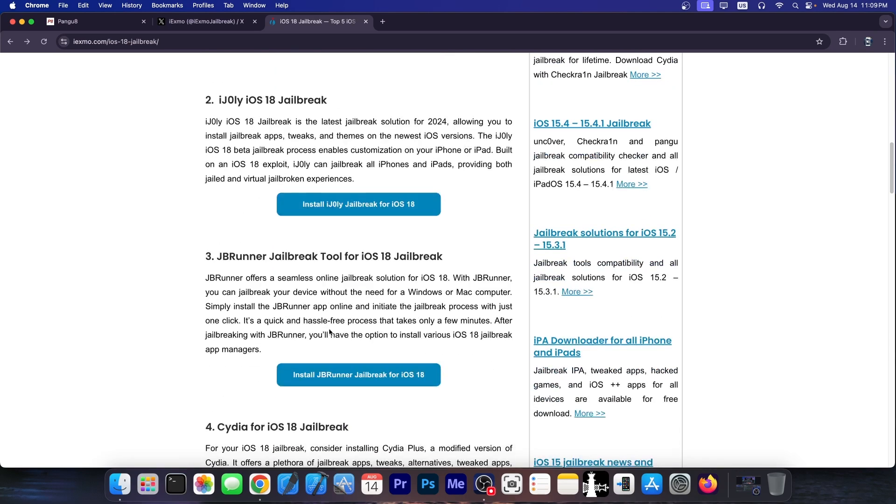
pyautogui.click(446, 71)
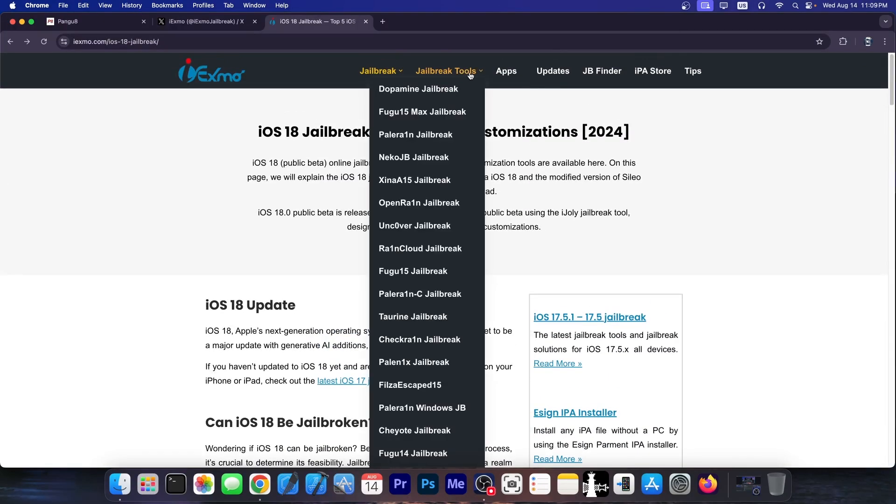
pyautogui.moveTo(414, 225)
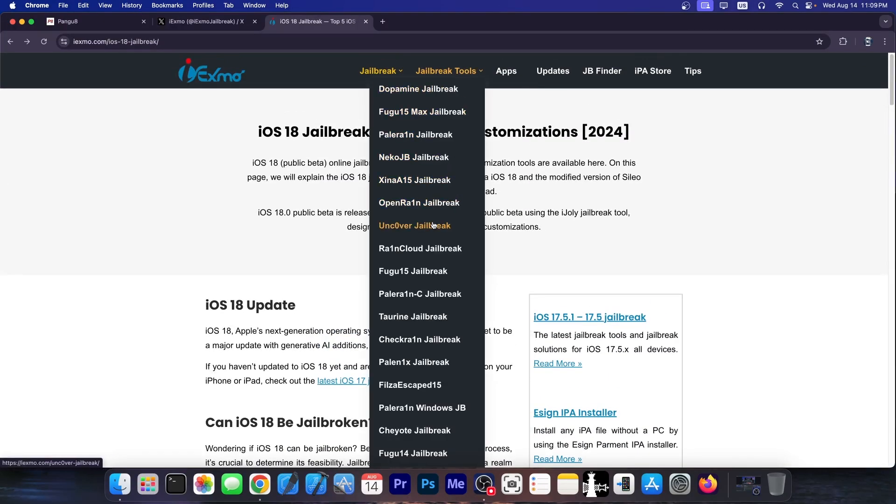
pyautogui.moveTo(431, 205)
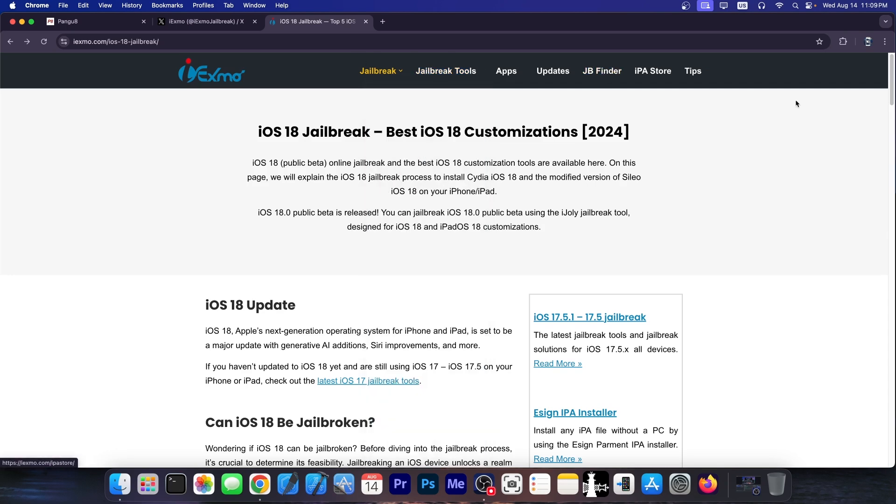
pyautogui.moveTo(496, 83)
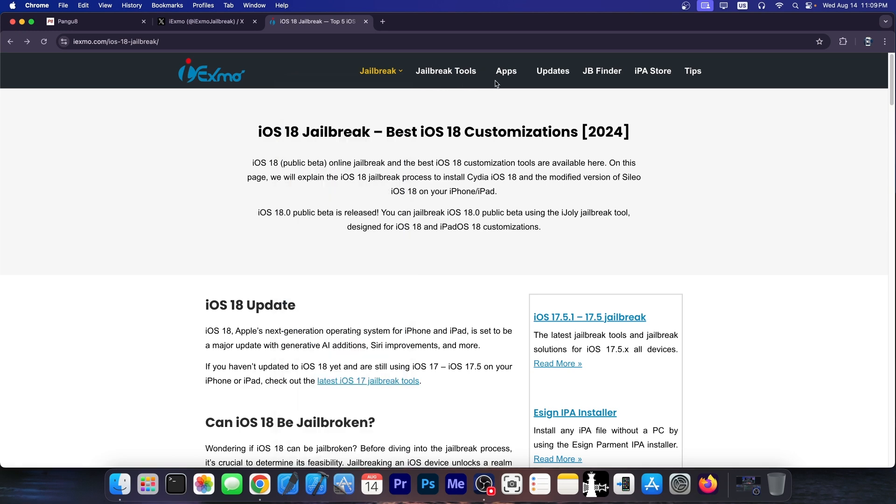
# Flip between the Pangu8 and iExmo X tabs, close Pangu8, and show the iOS 18 jailbreak page.
pyautogui.click(80, 21)
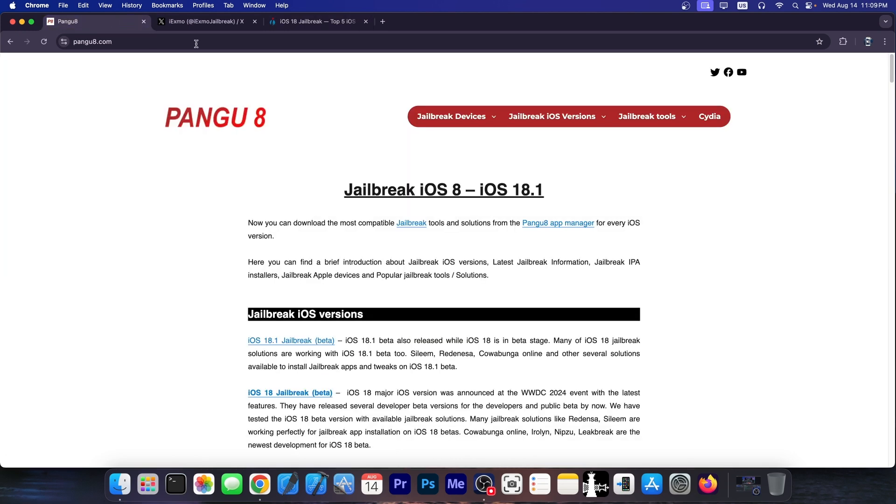
pyautogui.click(202, 21)
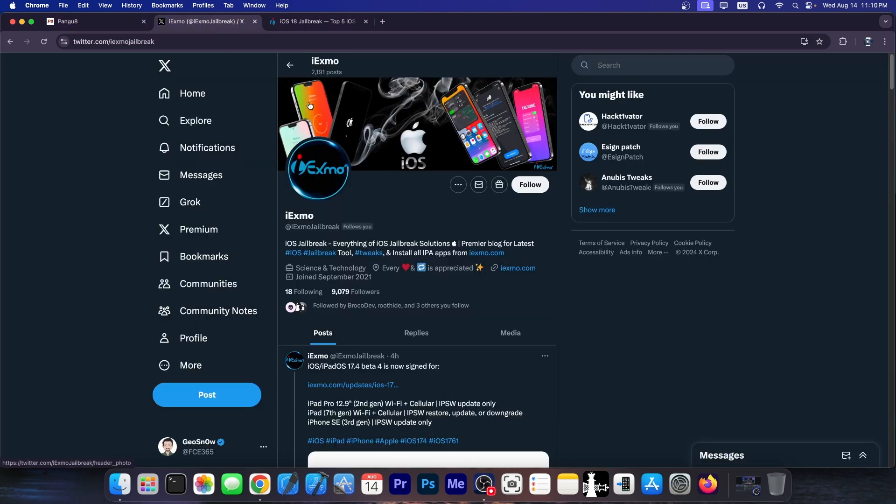
pyautogui.click(86, 21)
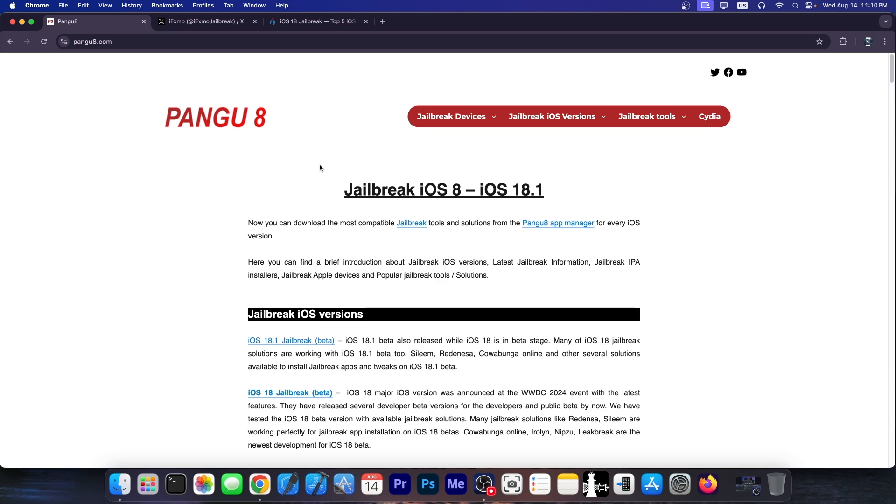
pyautogui.click(200, 22)
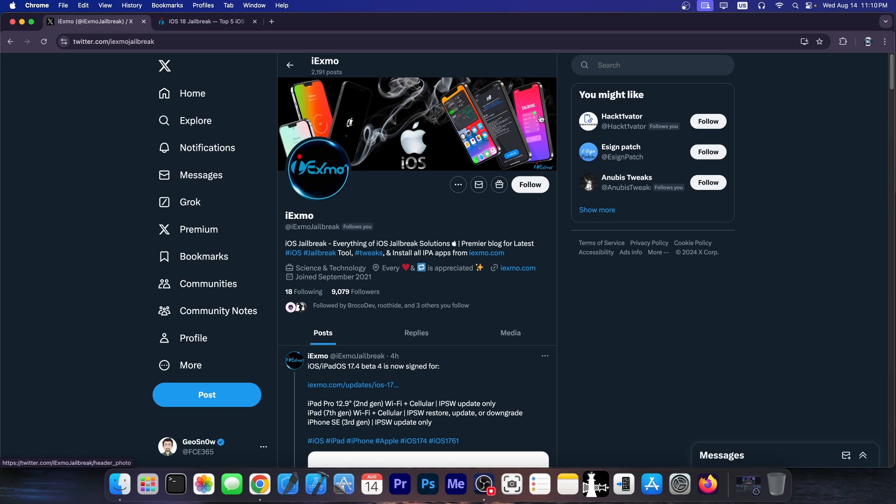
pyautogui.moveTo(653, 302)
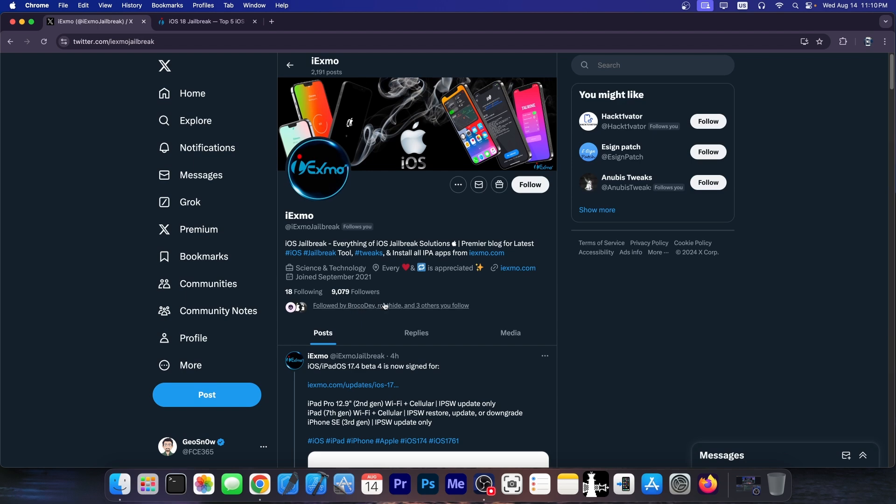
pyautogui.click(207, 22)
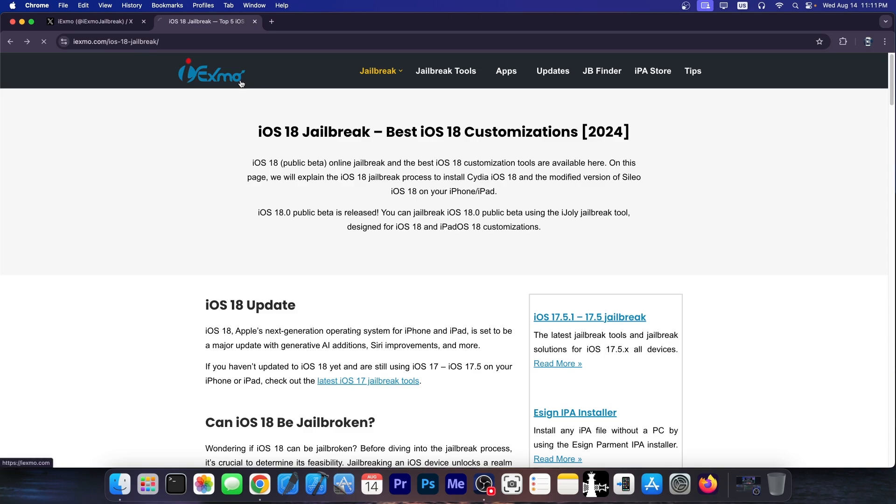
# Go to the iExmo homepage and choose Dopamine Jailbreak from the Jailbreak Tools list.
pyautogui.click(211, 71)
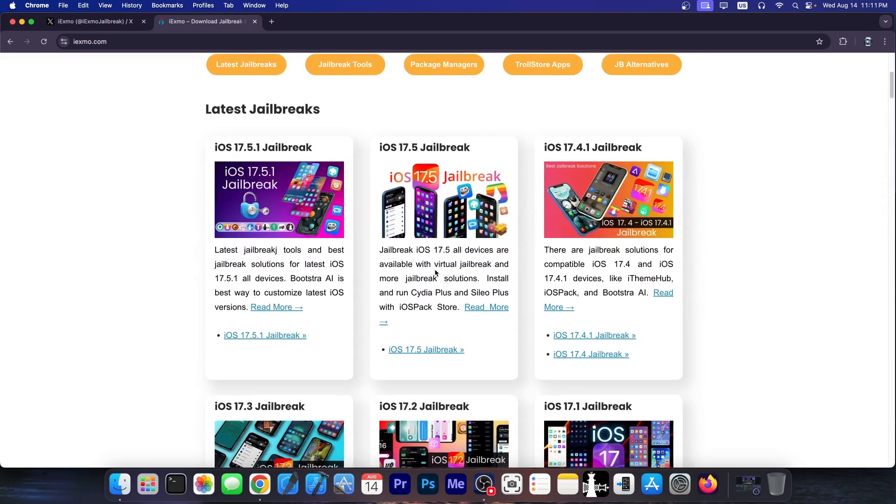
pyautogui.scroll(3)
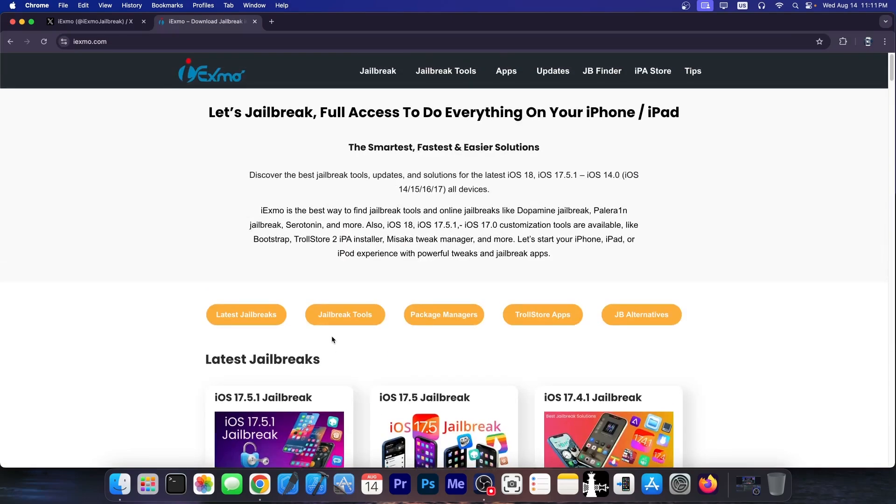
pyautogui.click(446, 71)
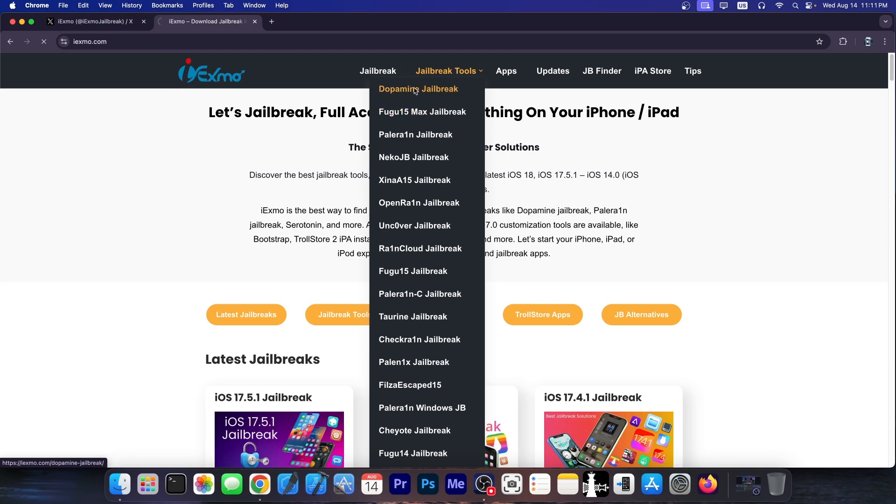
pyautogui.click(419, 88)
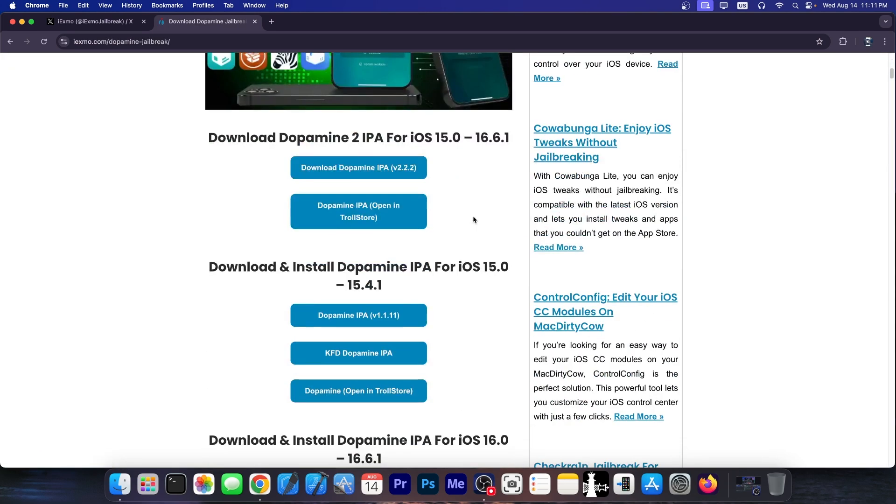
# Skim the Dopamine Jailbreak article and switch back to iExmo's X profile.
pyautogui.scroll(-3)
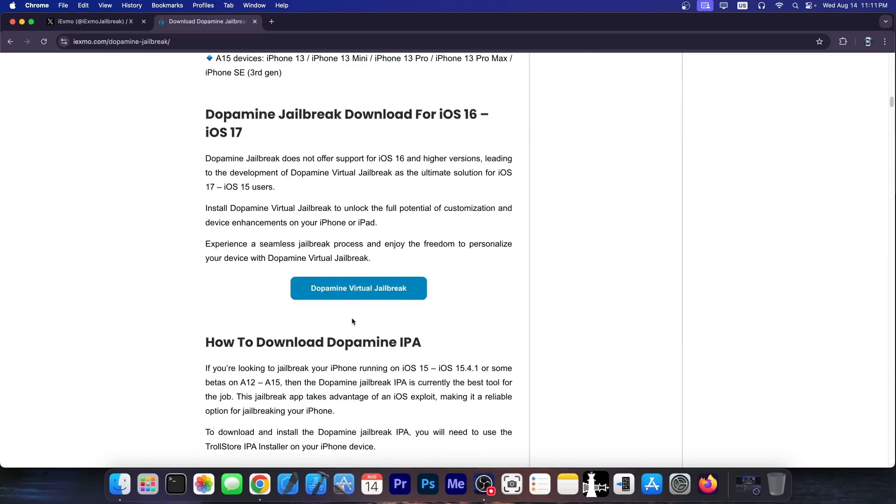
pyautogui.click(91, 21)
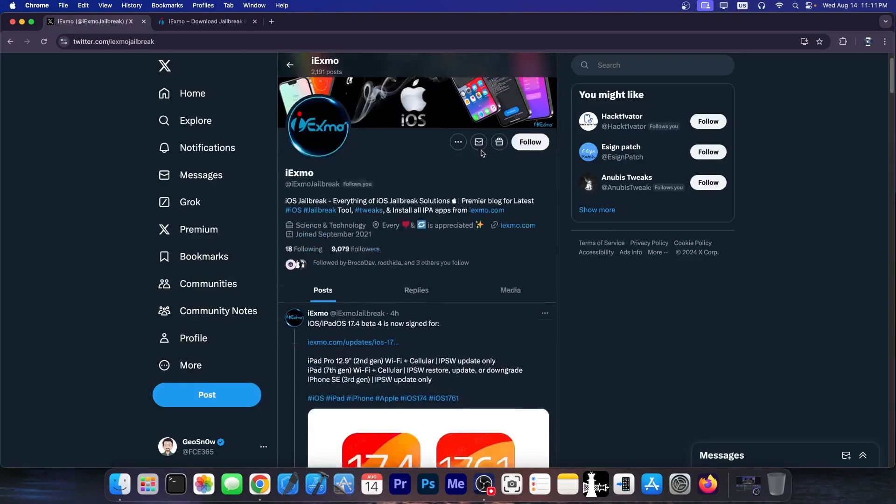
pyautogui.scroll(-3)
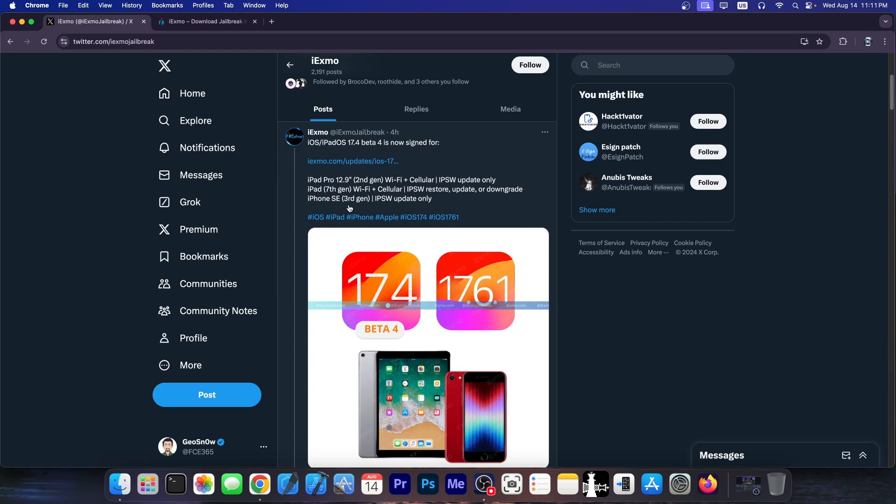
pyautogui.scroll(-3)
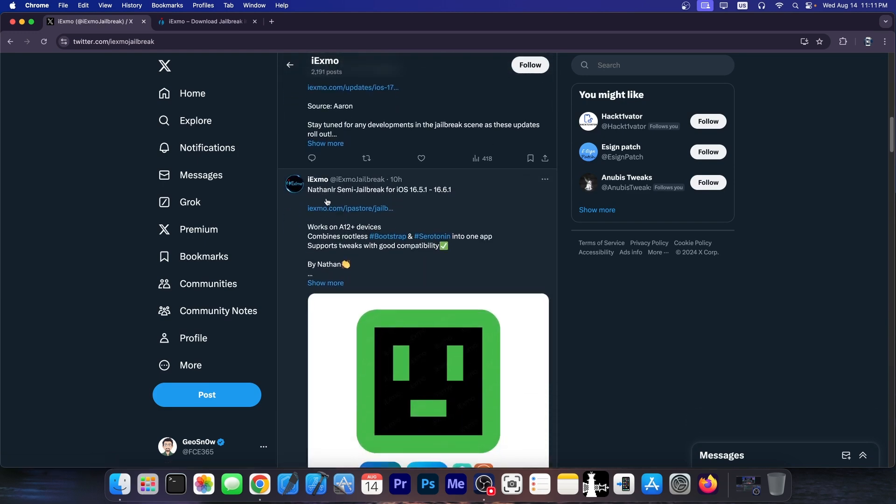
pyautogui.scroll(-3)
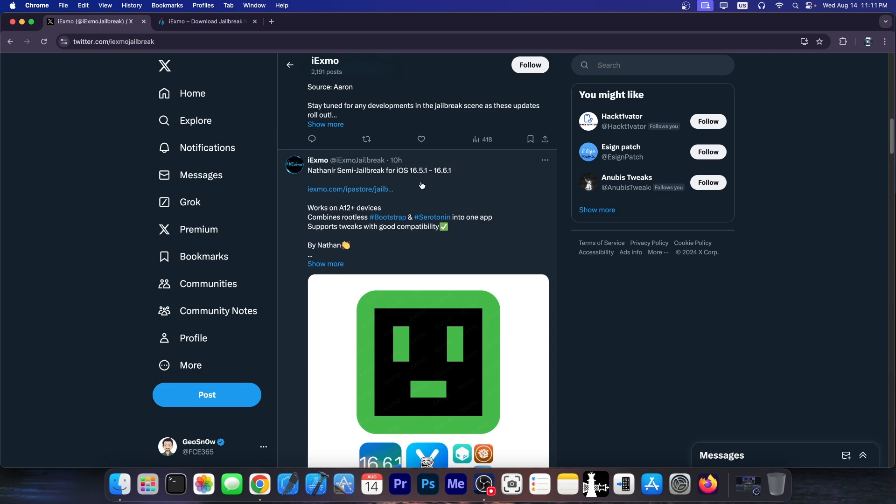
pyautogui.scroll(-3)
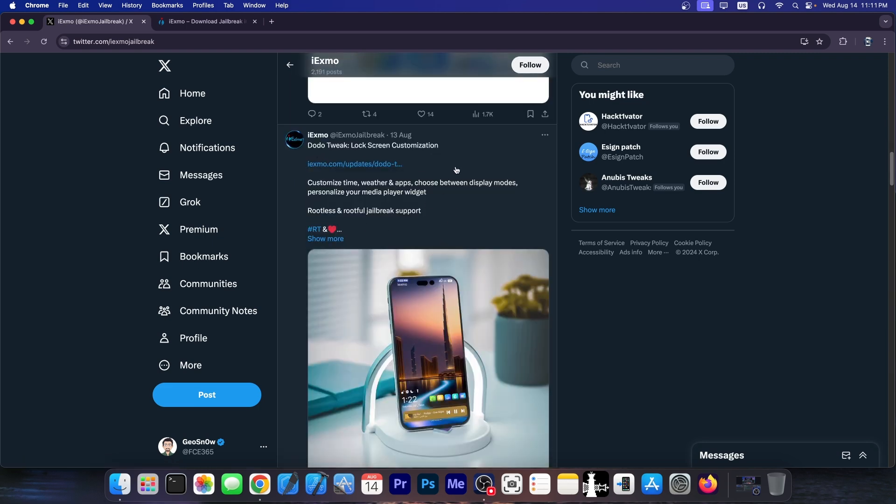
pyautogui.scroll(-3)
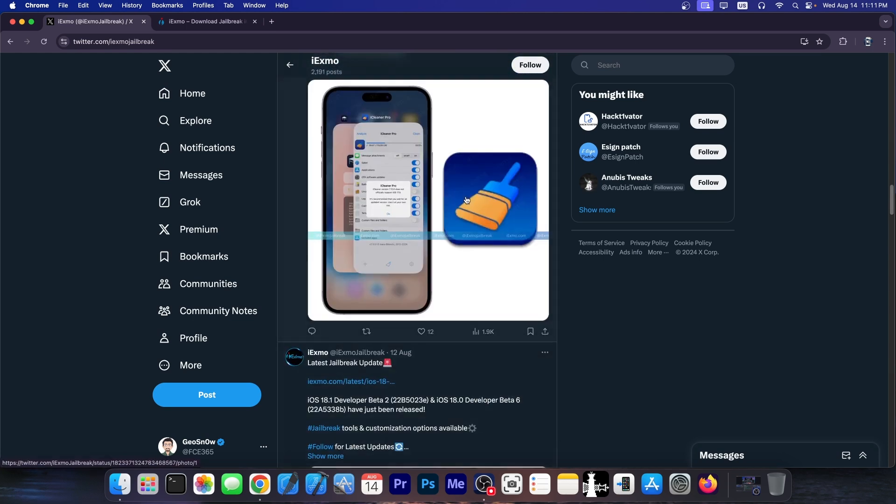
pyautogui.scroll(-3)
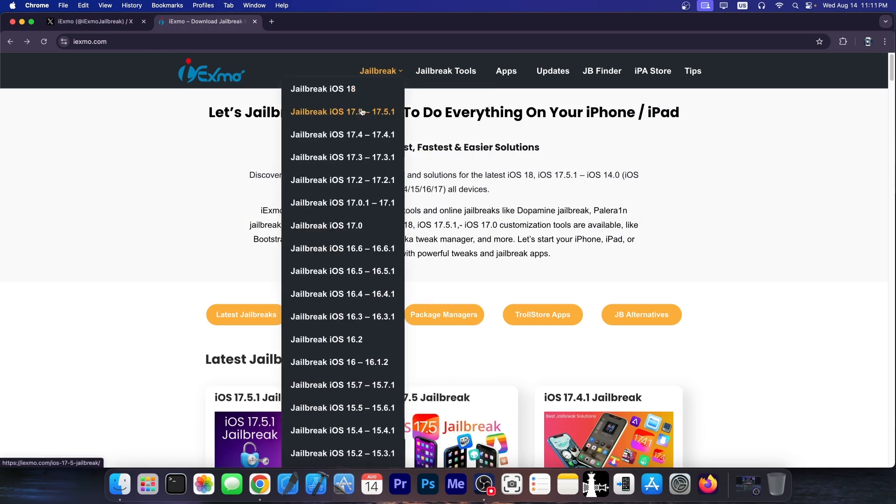
# Leave the new palera1n tab and show iExmo's iOS 18 jailbreak top recommended tools list.
pyautogui.scroll(-3)
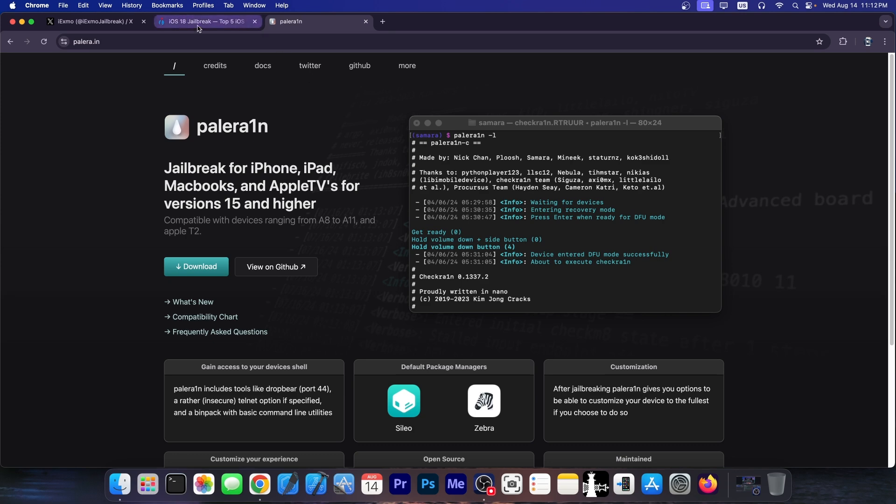
pyautogui.click(208, 22)
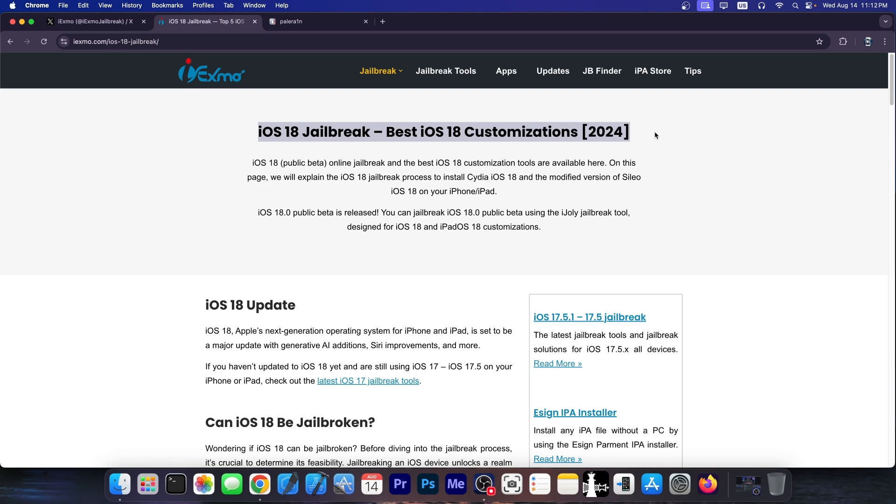
pyautogui.scroll(-3)
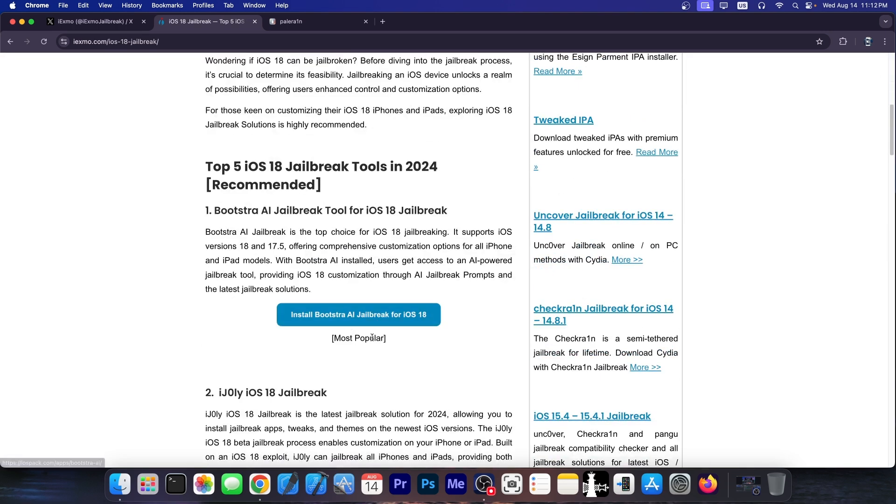
pyautogui.scroll(-3)
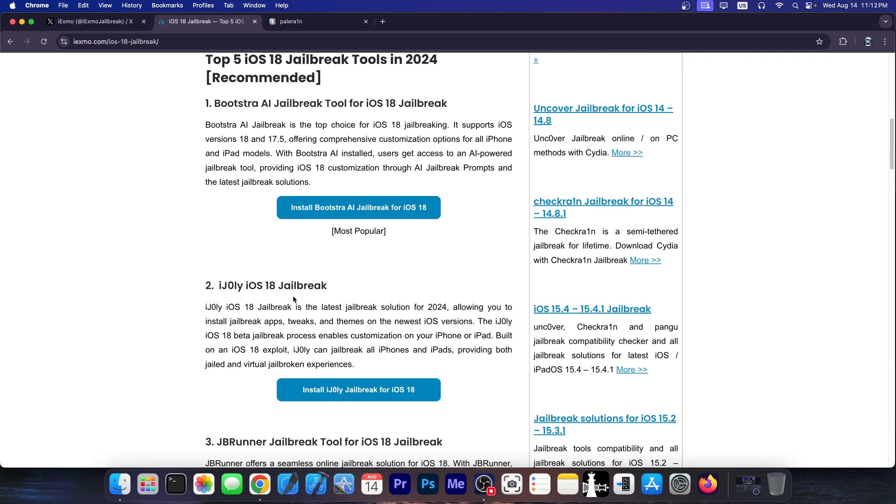
pyautogui.scroll(-3)
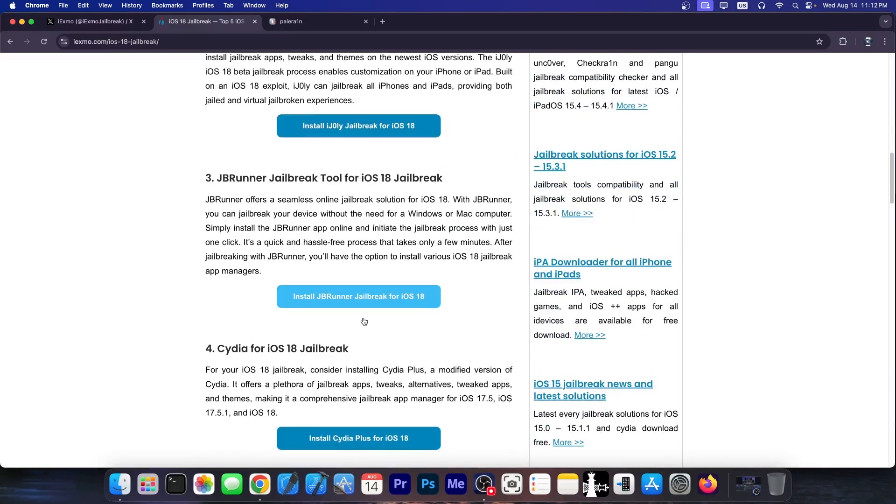
pyautogui.scroll(-3)
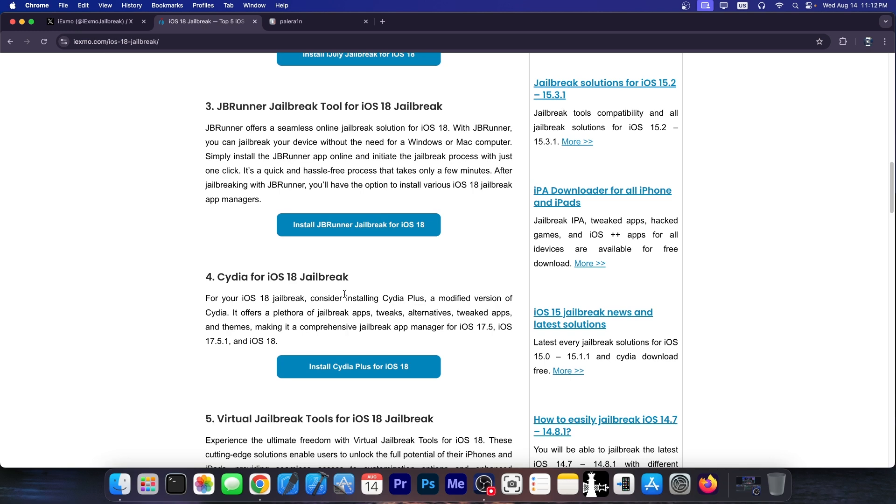
pyautogui.scroll(-3)
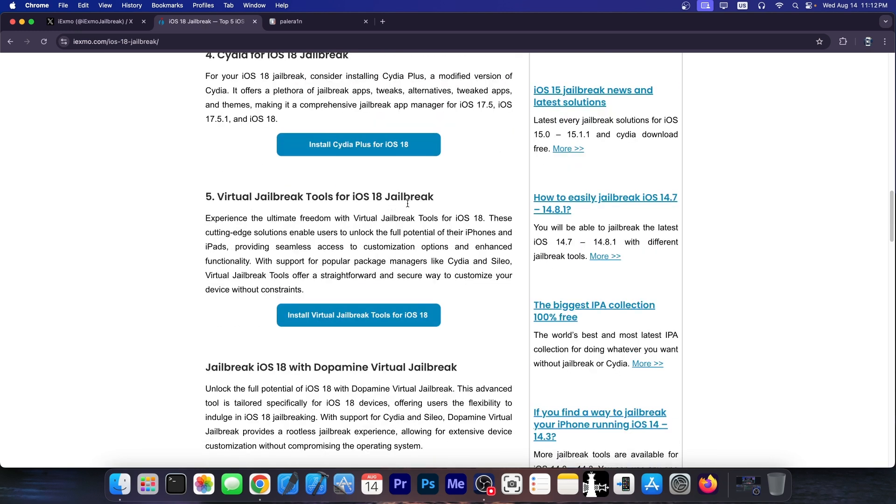
pyautogui.scroll(-3)
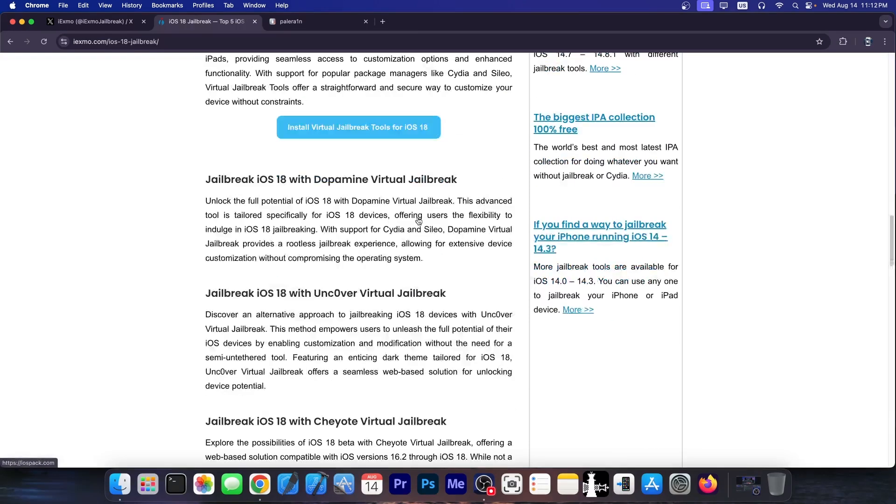
pyautogui.scroll(-3)
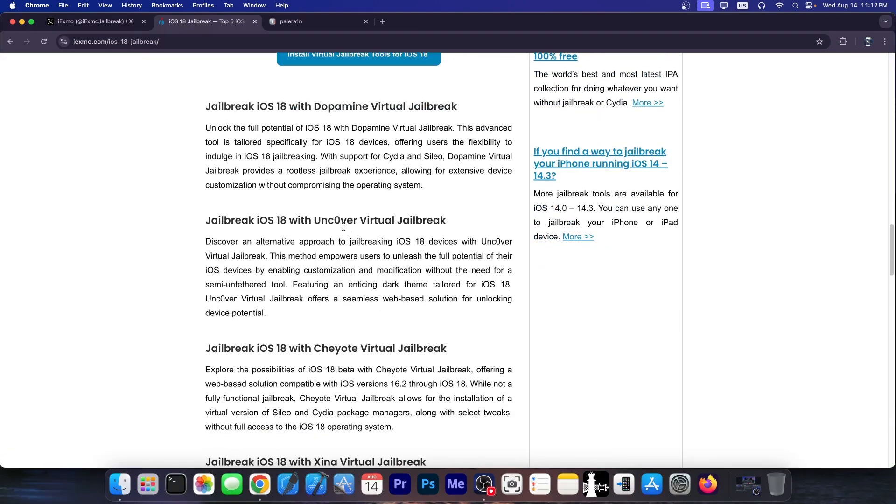
pyautogui.moveTo(322, 95)
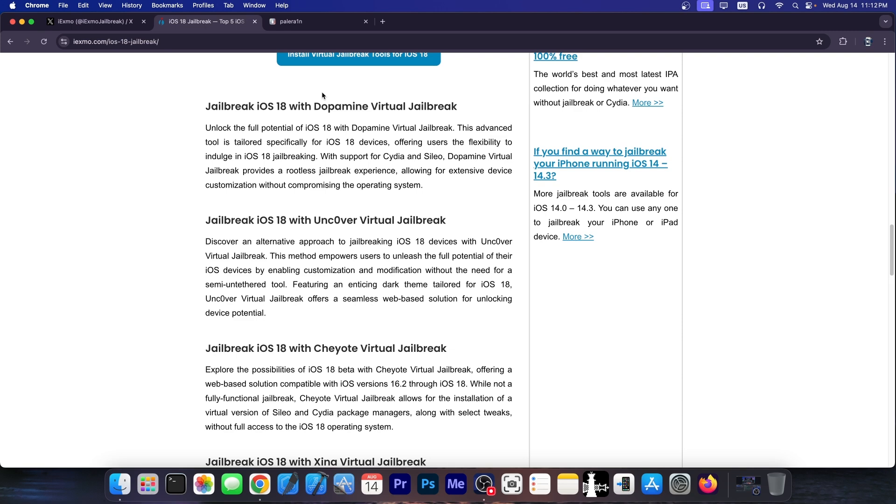
pyautogui.scroll(3)
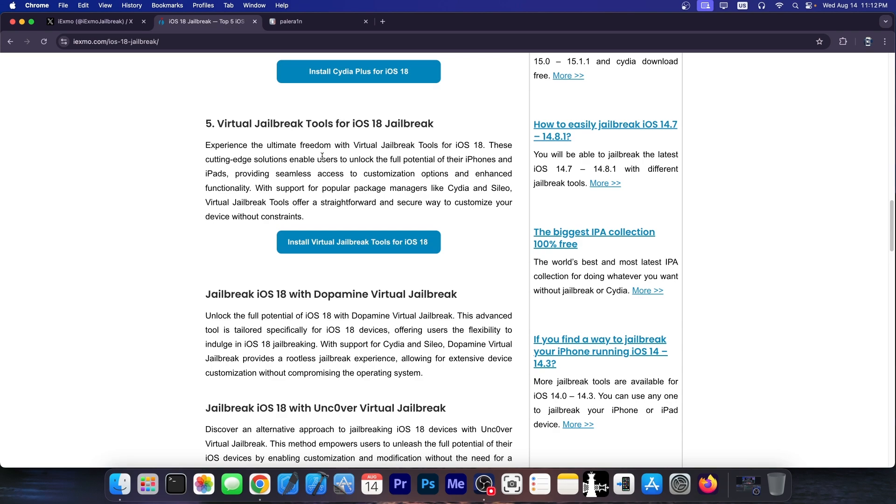
pyautogui.scroll(-3)
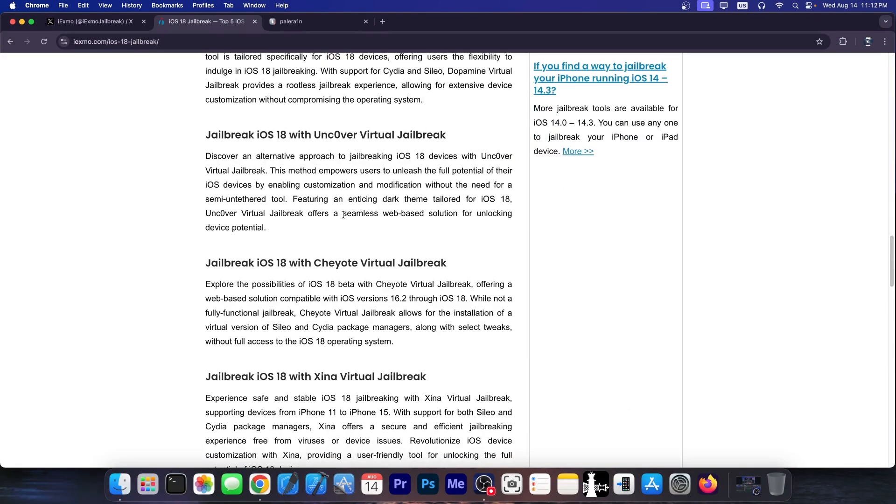
pyautogui.scroll(-3)
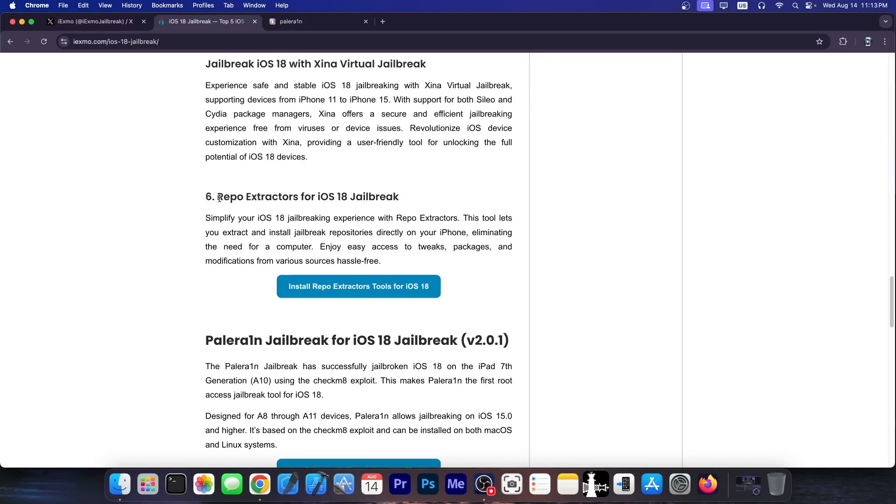
pyautogui.moveTo(218, 196); pyautogui.dragTo(343, 218)
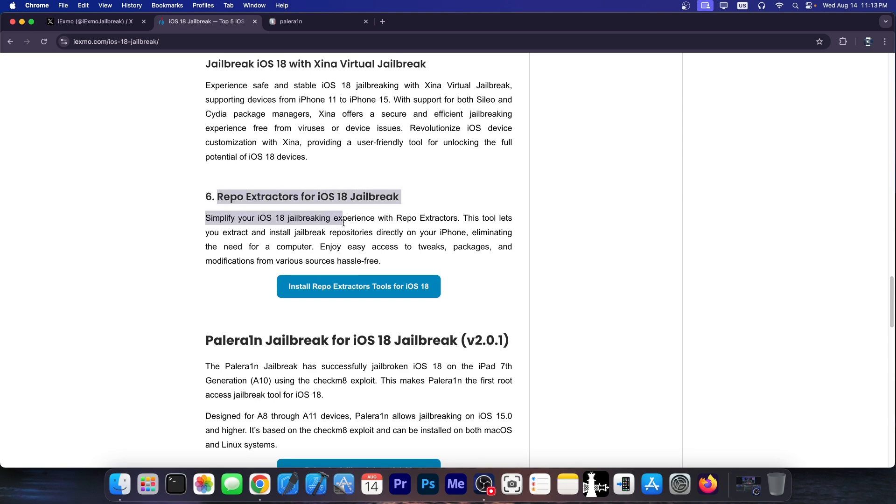
pyautogui.click(348, 226)
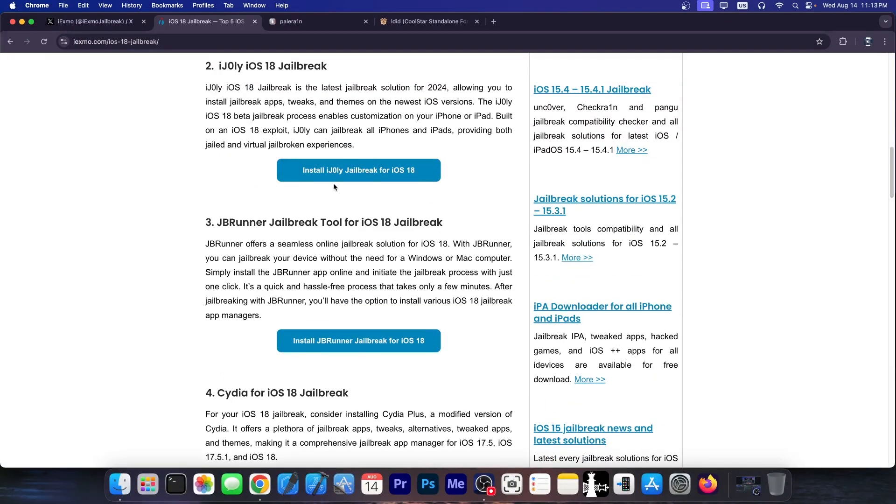
# Read through iospack.com's iJ0ly Exploits Extractor install page, then close it.
pyautogui.click(359, 170)
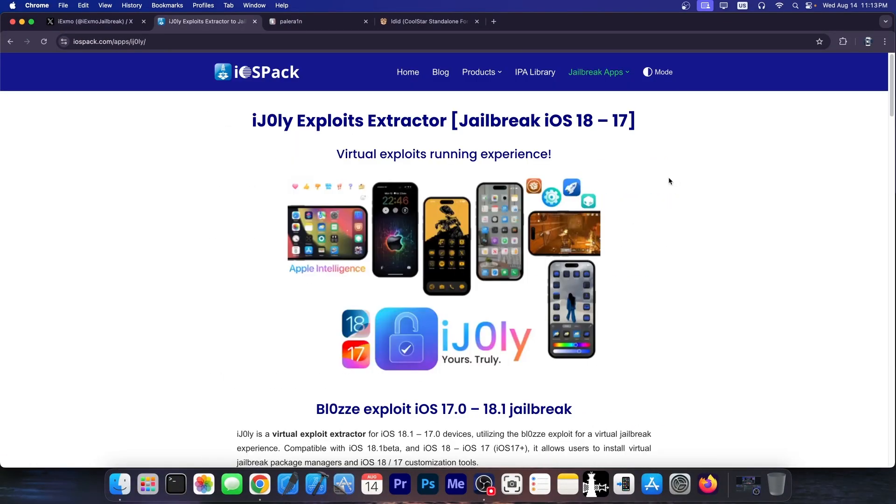
pyautogui.scroll(-3)
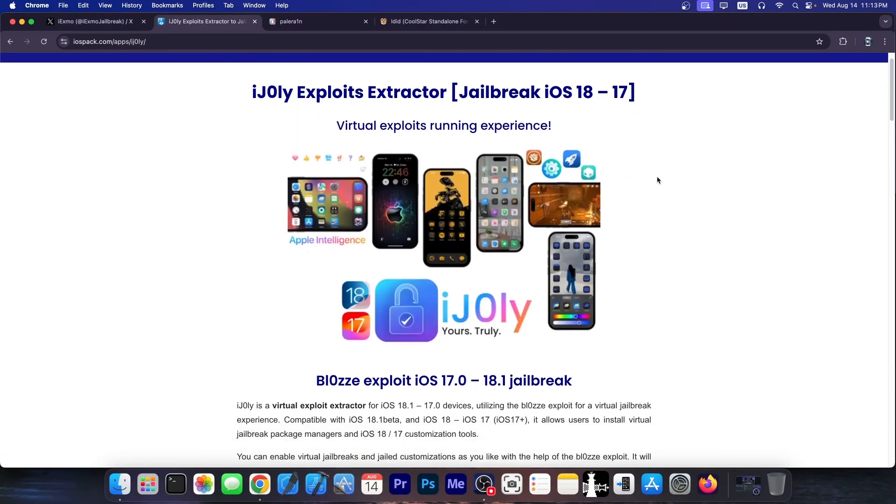
pyautogui.scroll(-3)
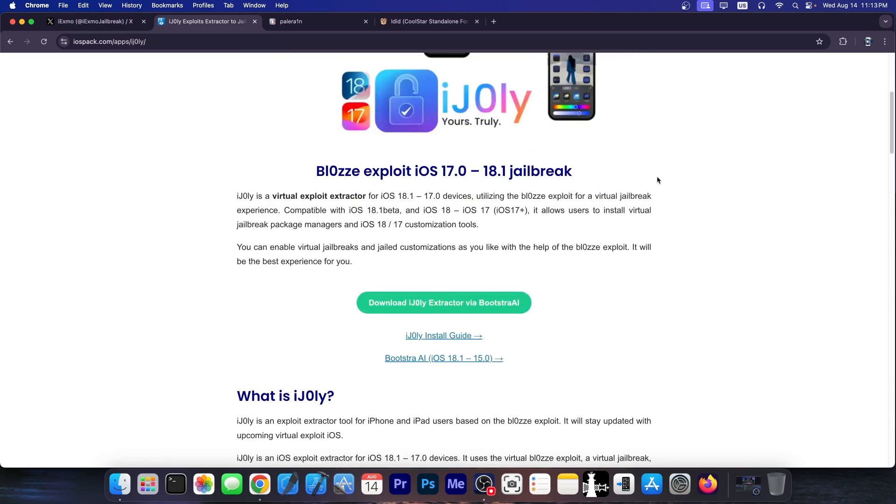
pyautogui.scroll(-3)
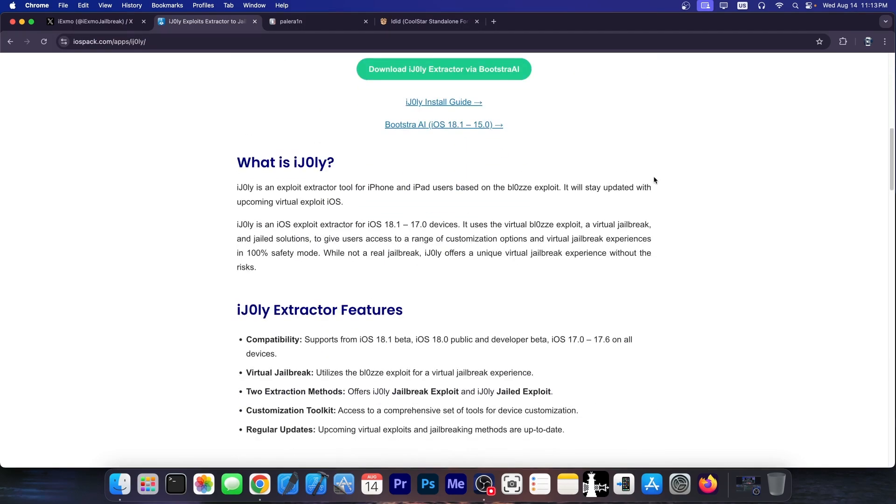
pyautogui.scroll(-3)
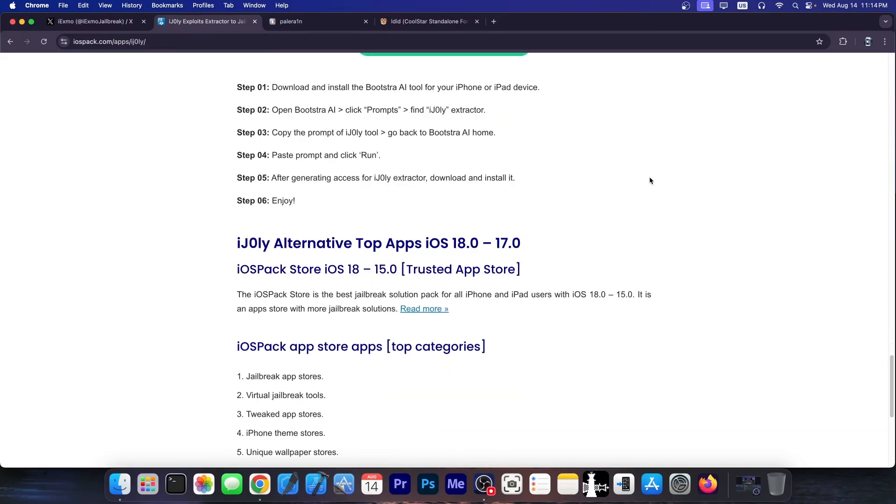
pyautogui.scroll(-3)
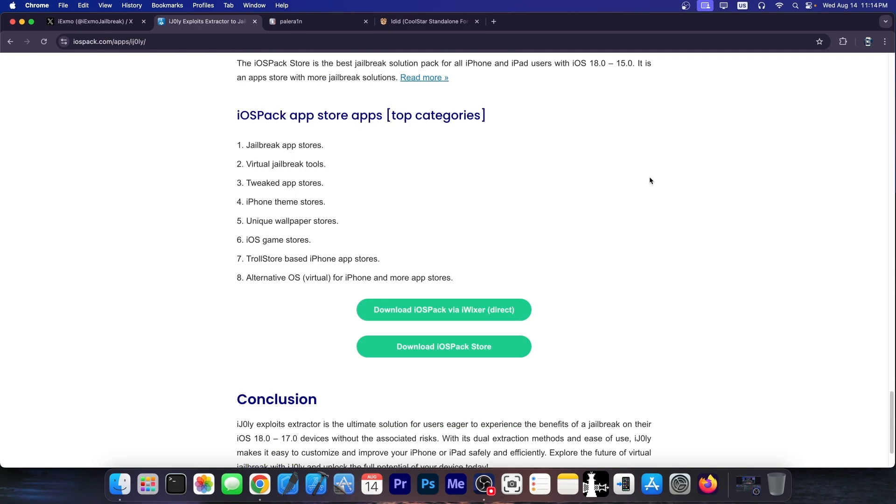
pyautogui.scroll(3)
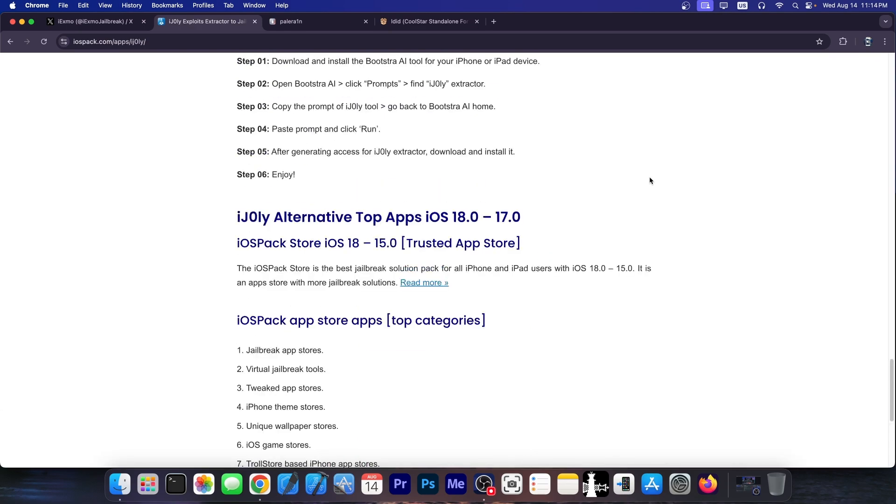
pyautogui.scroll(3)
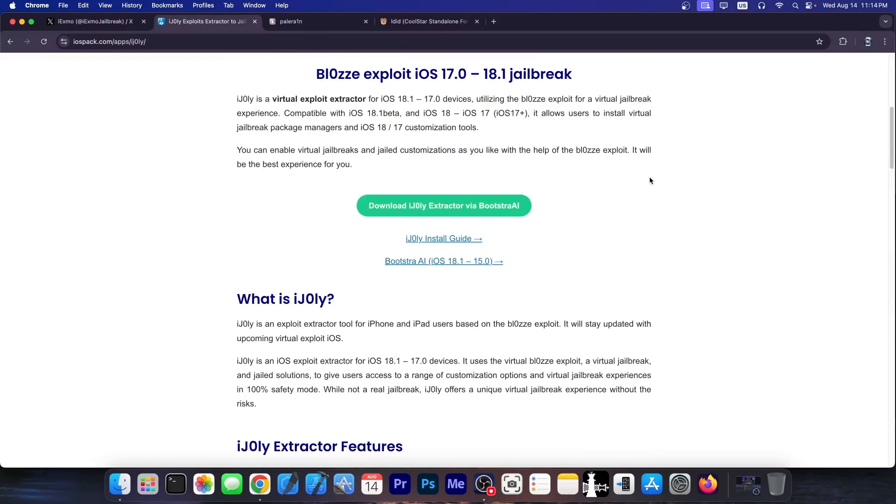
pyautogui.click(95, 21)
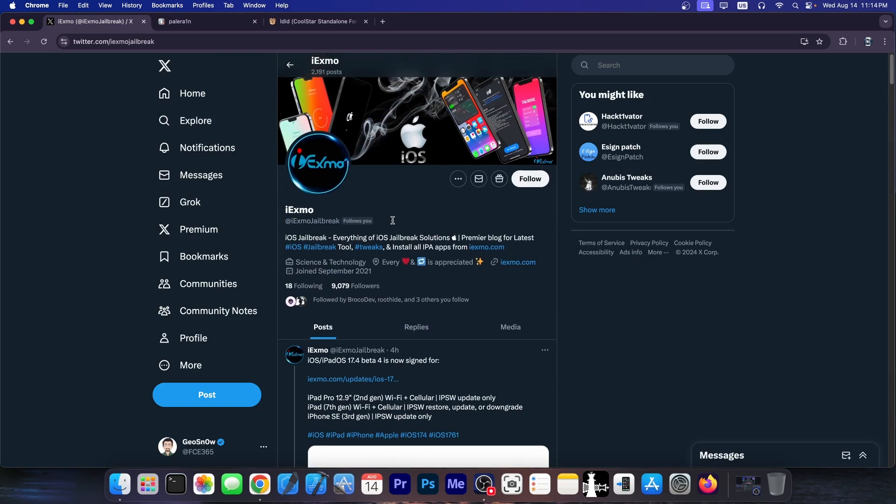
pyautogui.scroll(-3)
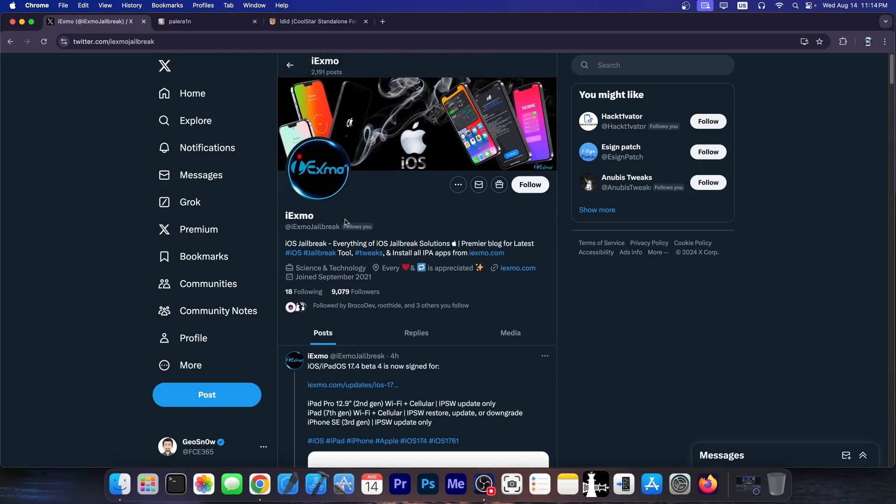
pyautogui.moveTo(382, 226)
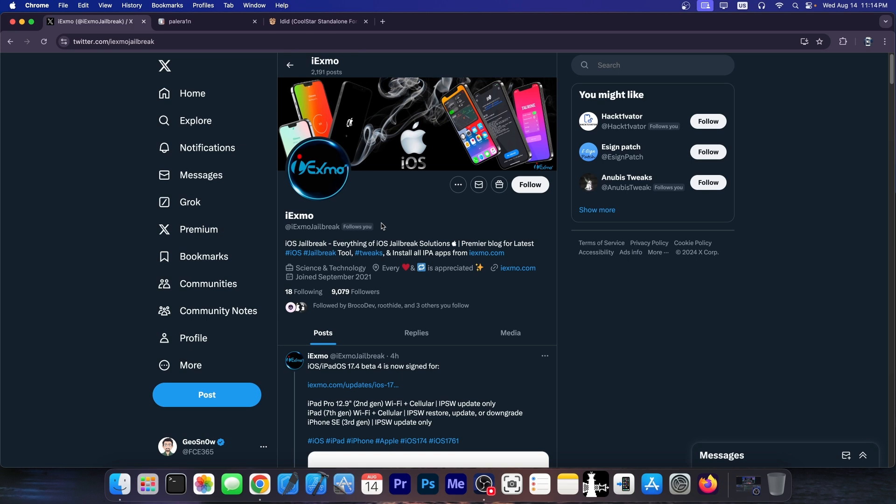
pyautogui.moveTo(370, 309)
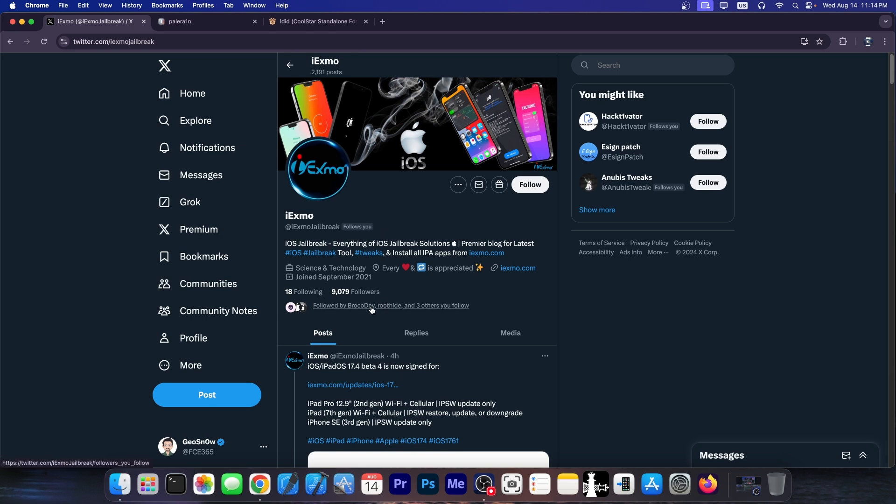
pyautogui.moveTo(367, 310)
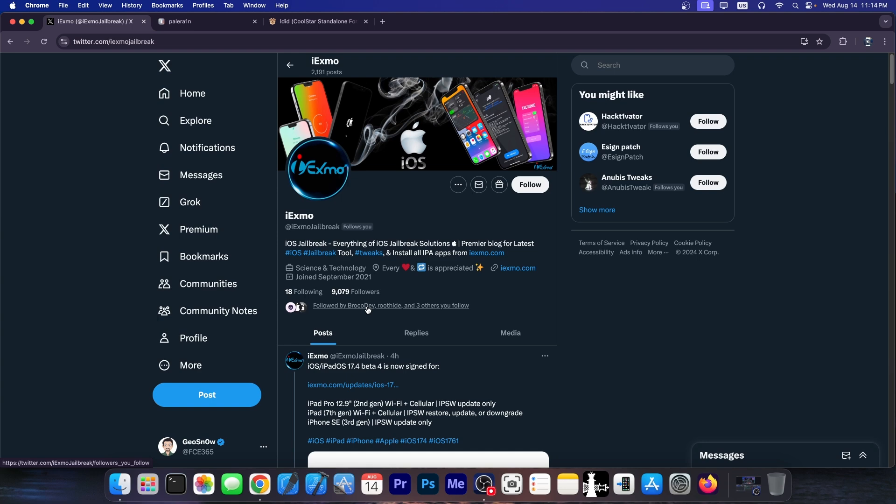
pyautogui.scroll(-3)
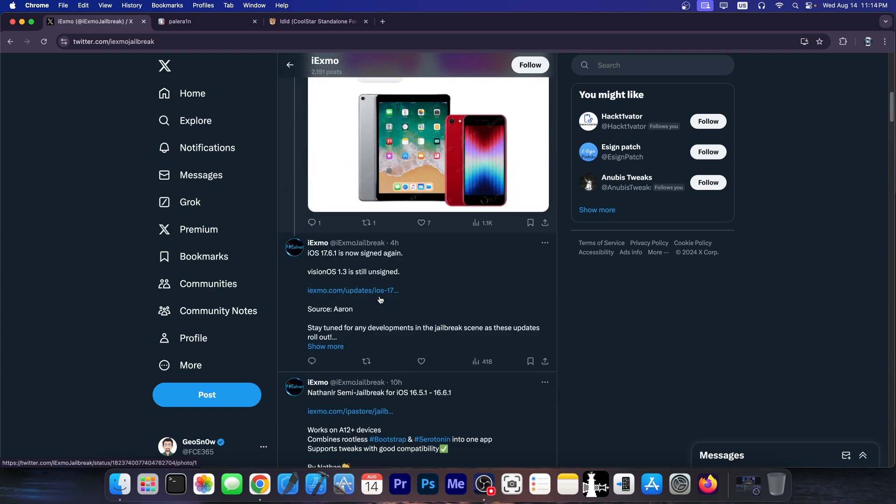
pyautogui.scroll(-3)
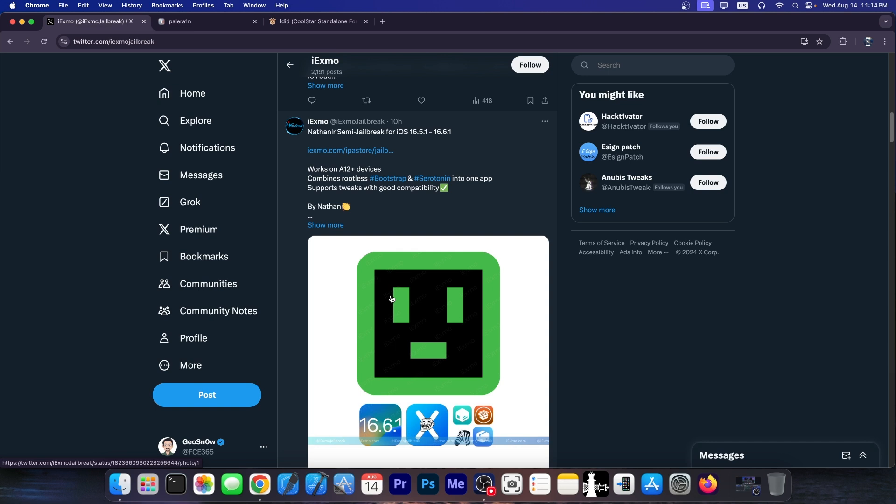
pyautogui.scroll(-3)
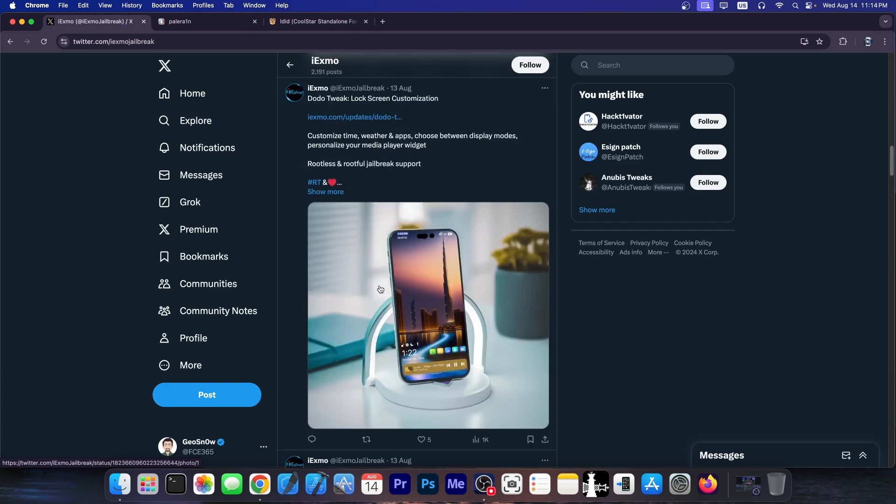
pyautogui.scroll(-3)
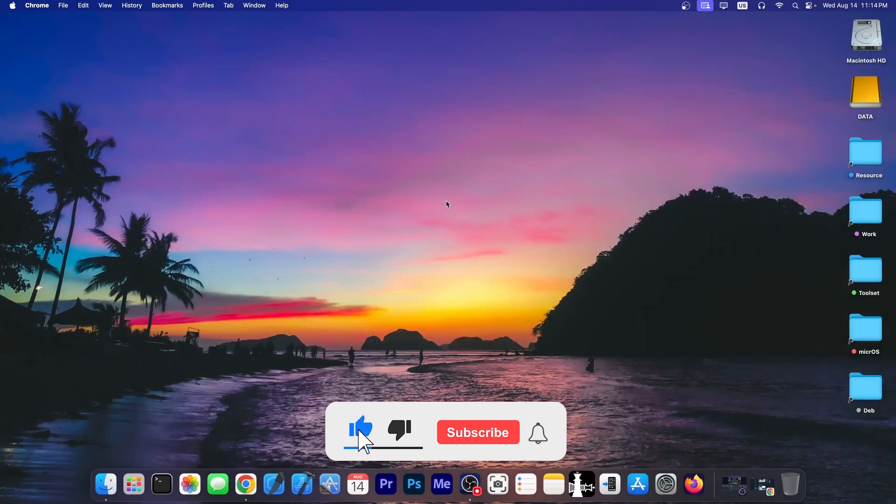
# Dismiss Chrome so only the macOS desktop remains visible.
pyautogui.click(477, 432)
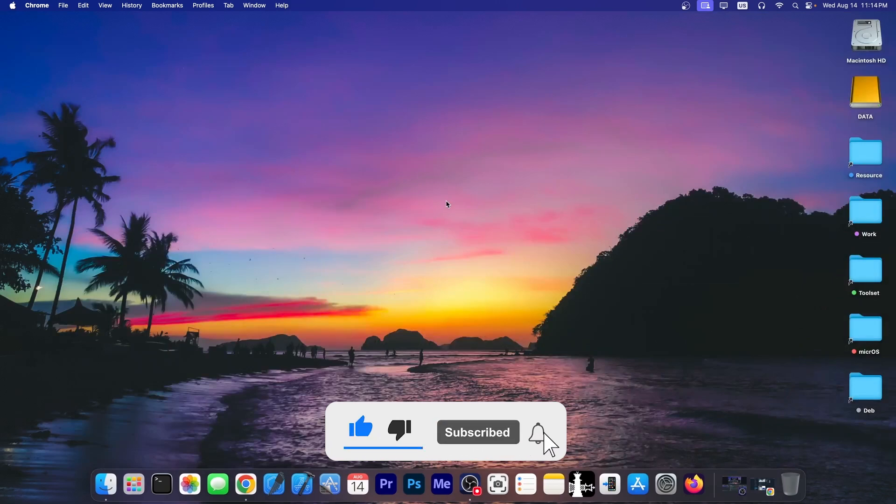